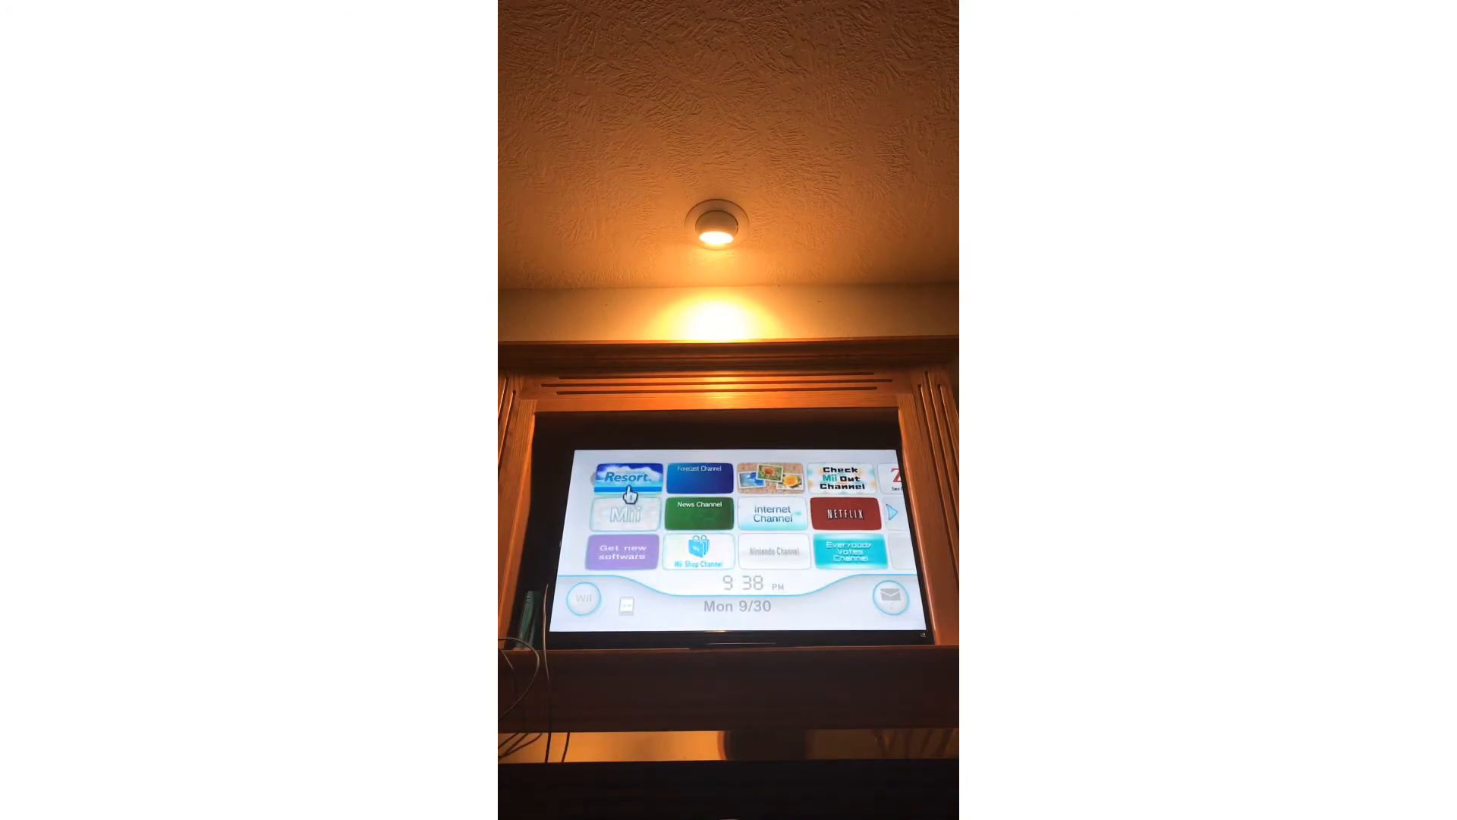
# Step: Select the Wii Sports Resort disc channel to bring up its Start preview screen
pyautogui.click(624, 477)
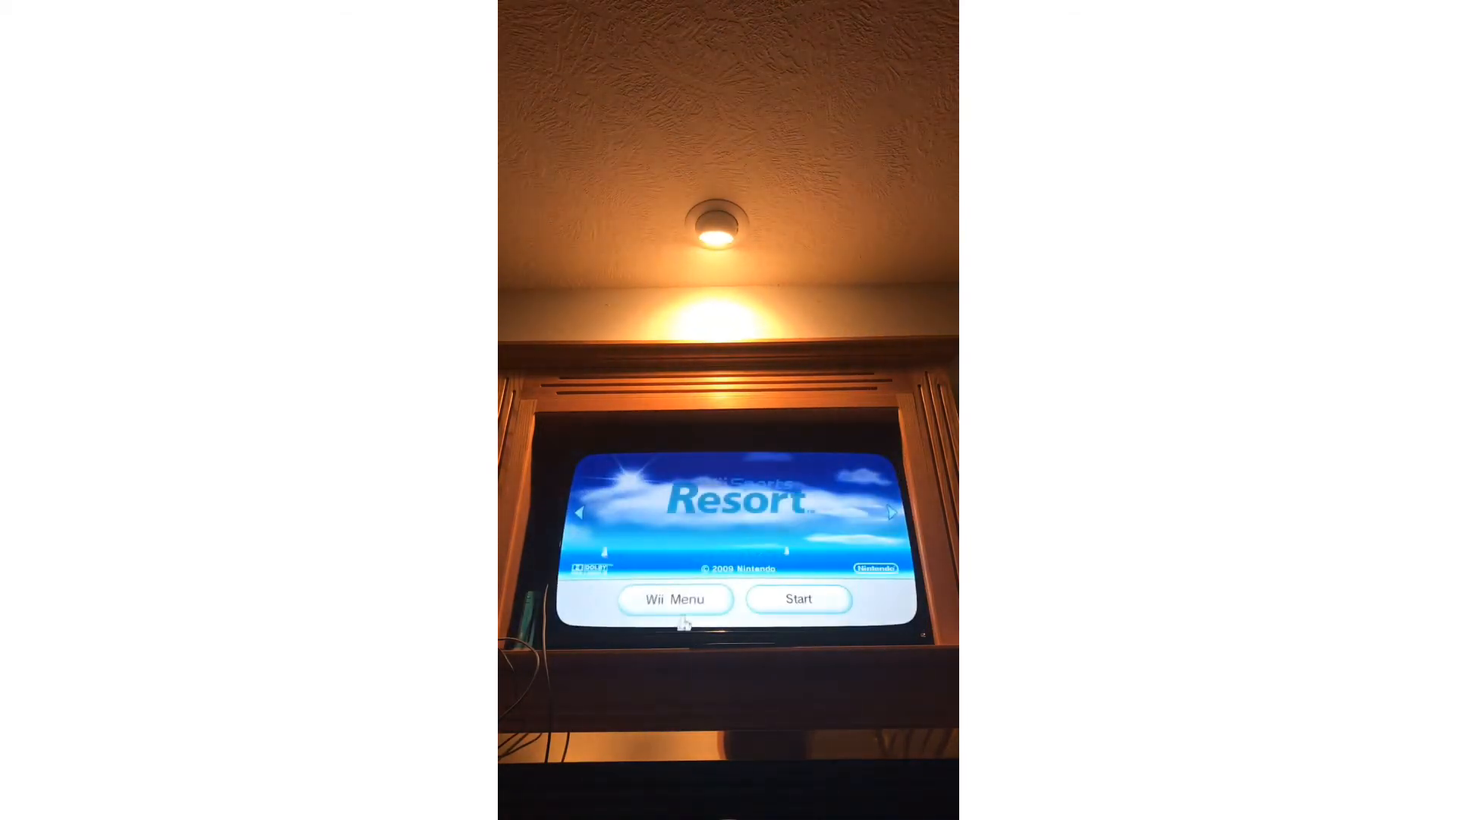